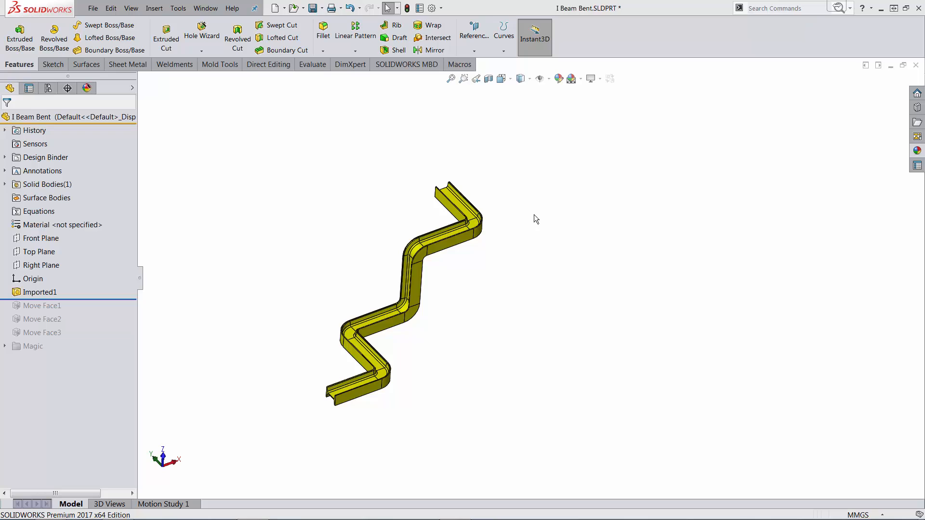
mouse_move(289, 403)
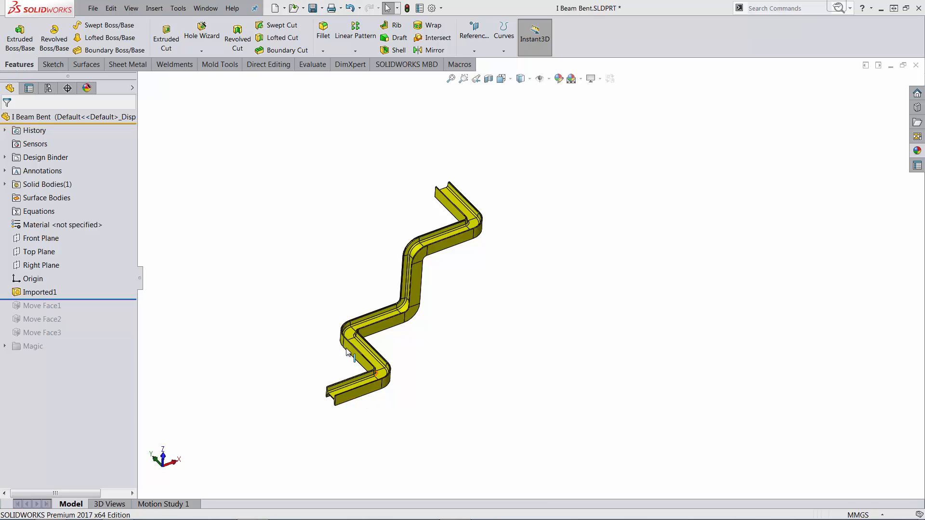
mouse_move(378, 415)
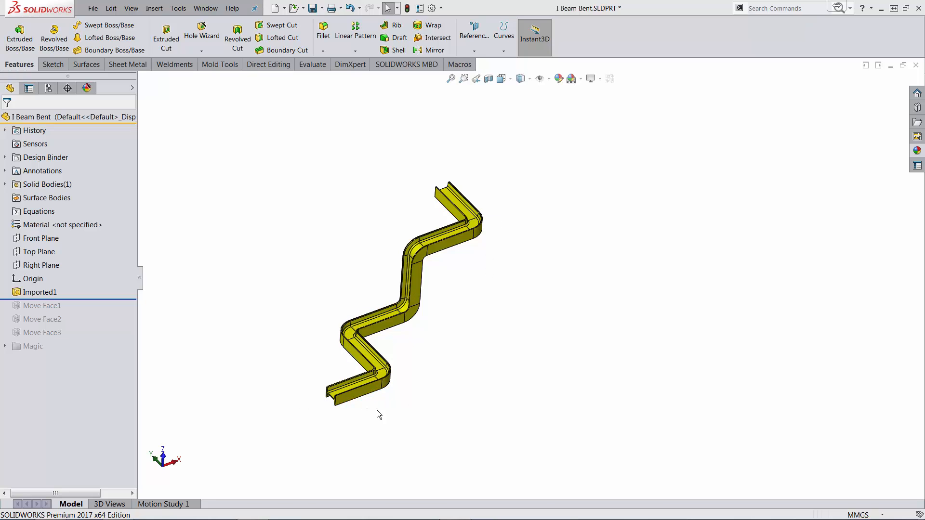
mouse_move(329, 409)
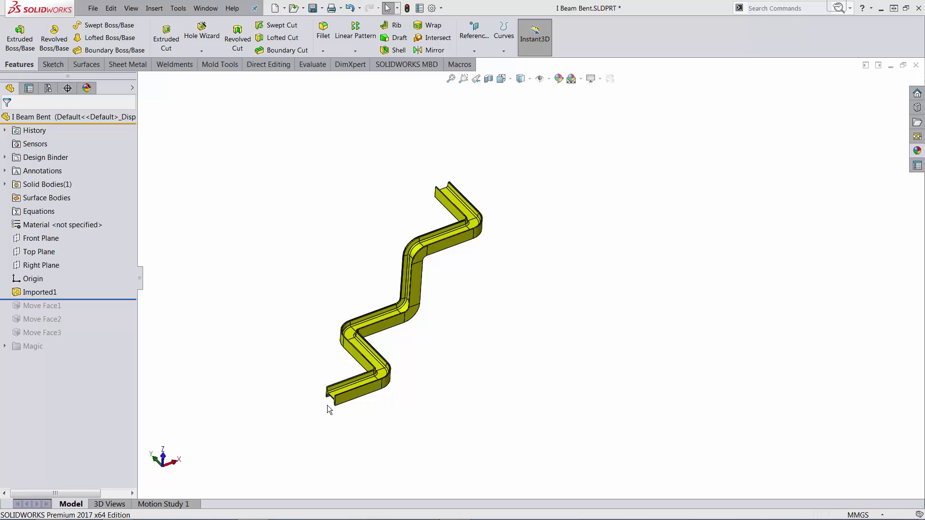
mouse_move(379, 358)
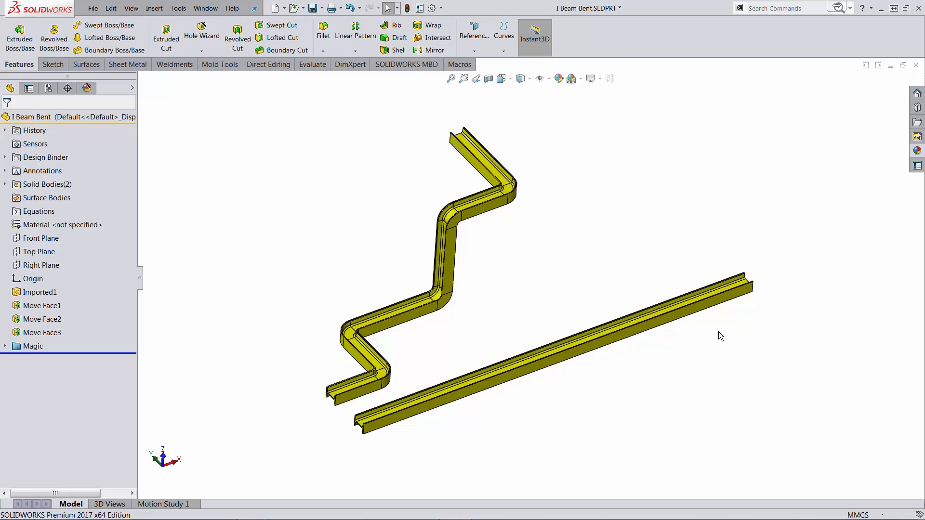
mouse_move(413, 307)
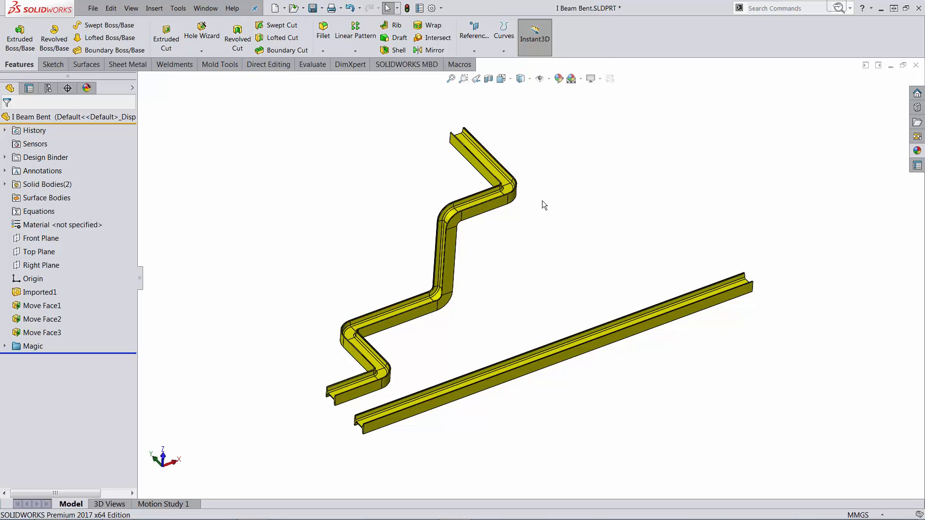
Step: Roll forward past the Magic folder to restore Move Face1–3 and the straight beam body
click(513, 380)
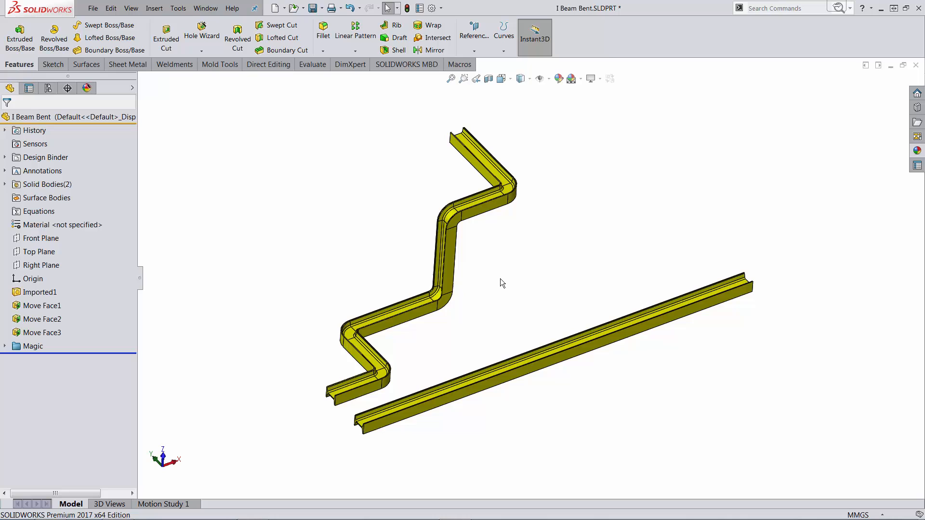
mouse_move(740, 296)
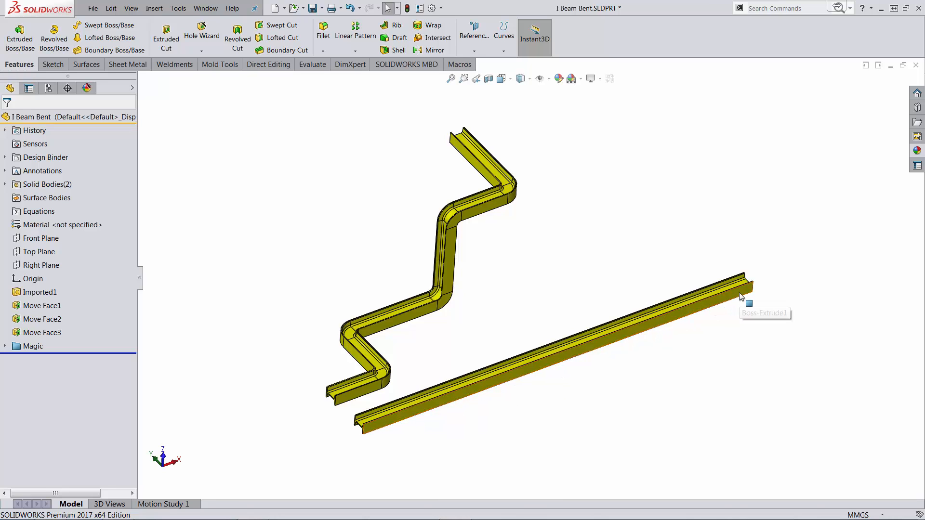
mouse_move(741, 297)
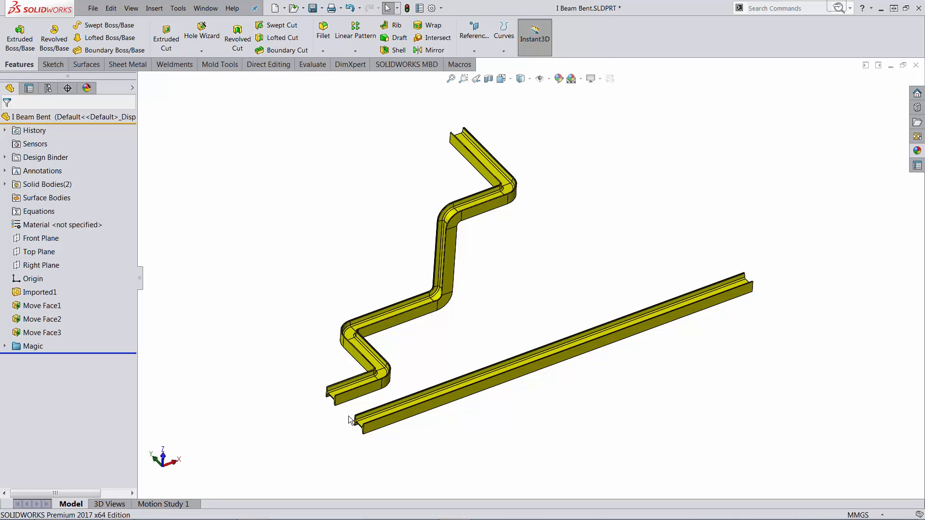
mouse_move(366, 428)
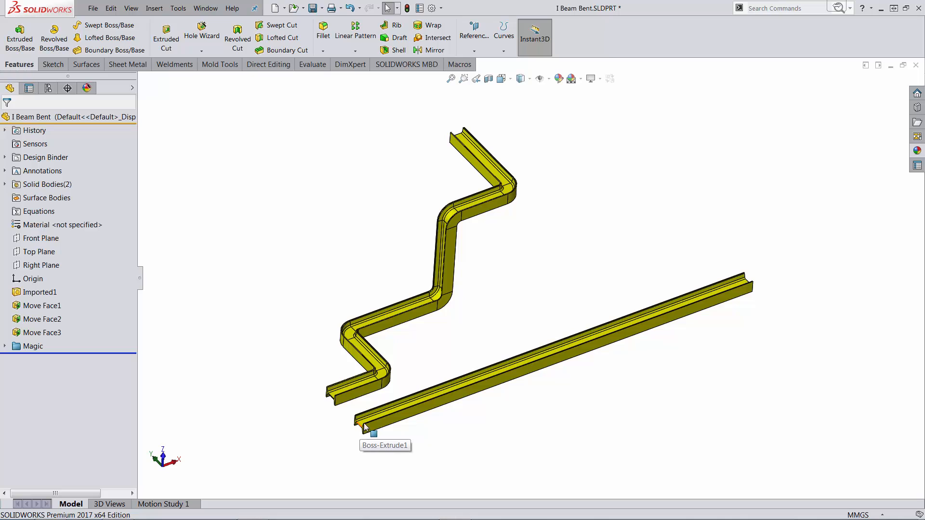
mouse_move(796, 281)
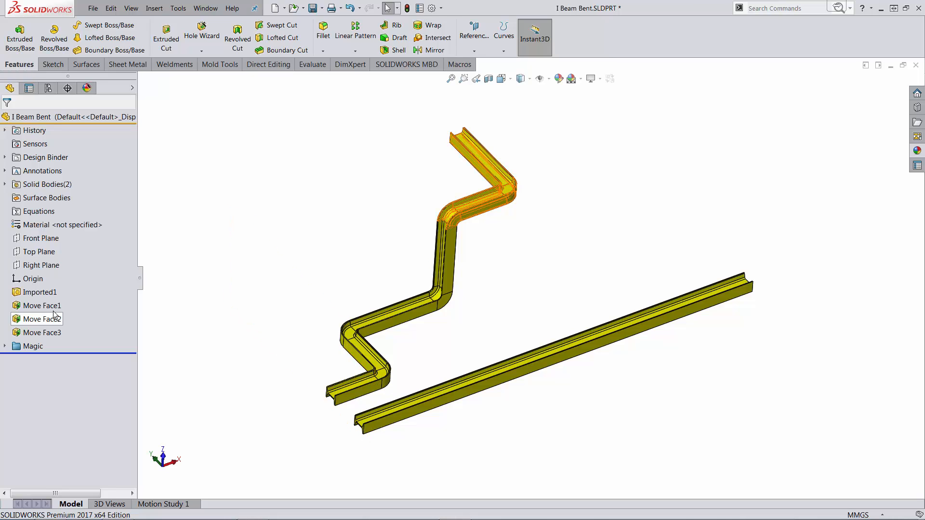
Step: Edit Move Face2, the face move controlling the bent beam's upper section length
click(43, 305)
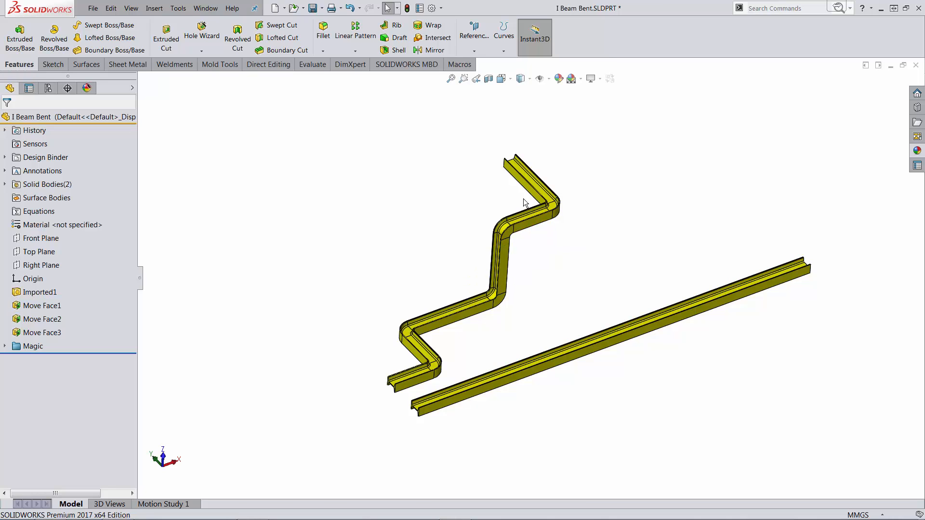
Step: Select the bent beam's upper face and rebuild so the linked straight beam shortens
click(529, 219)
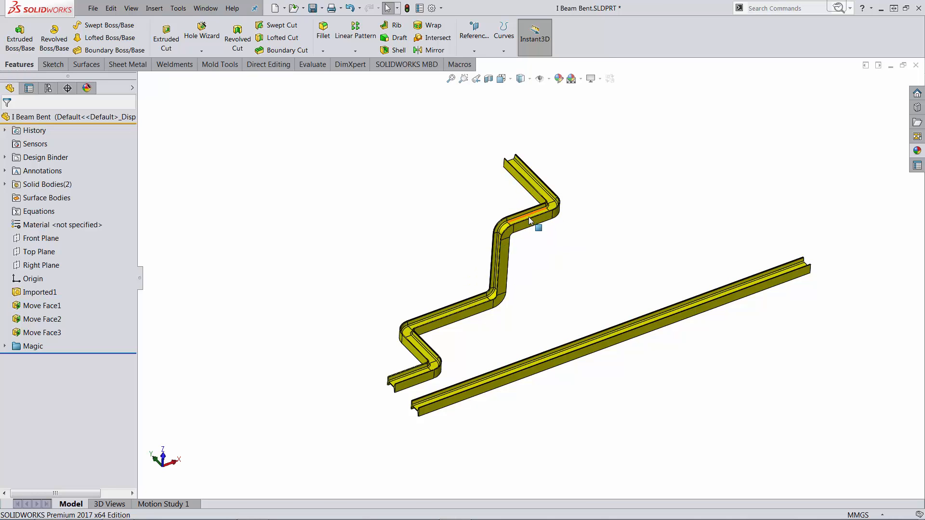
click(528, 221)
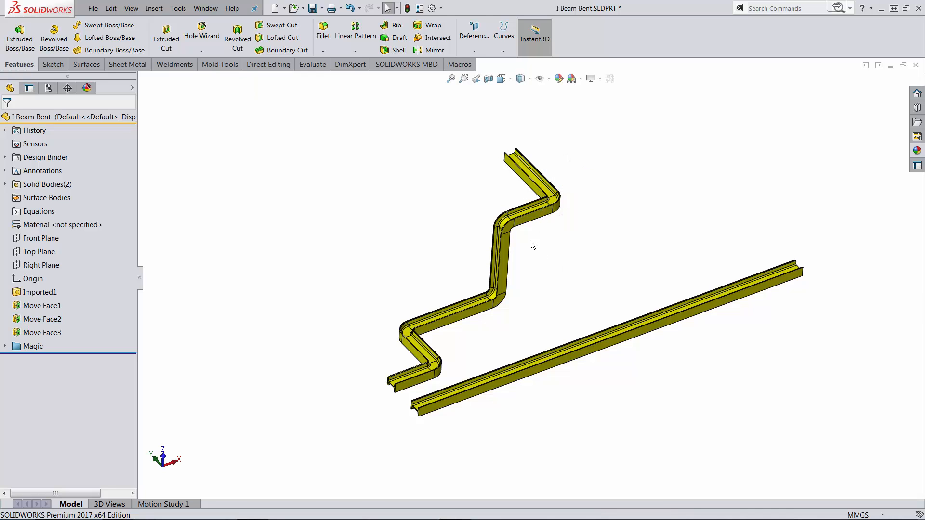
mouse_move(743, 324)
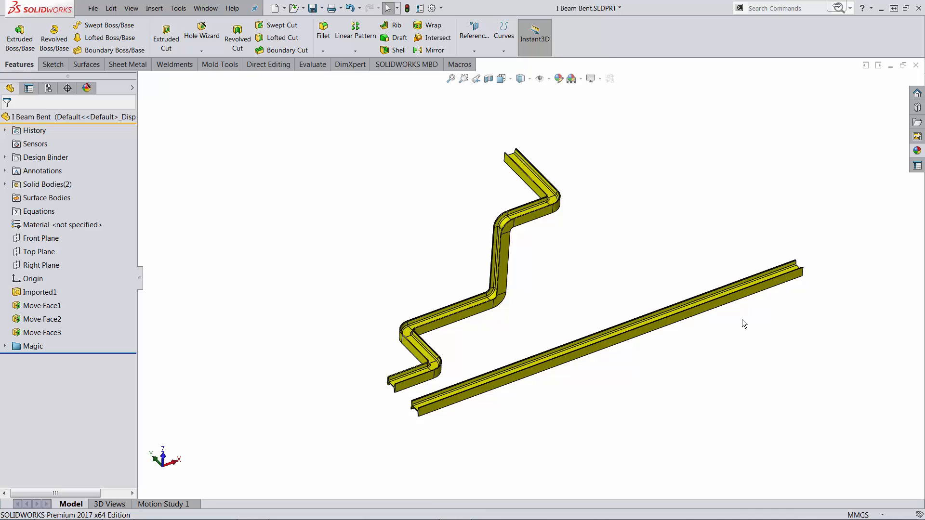
mouse_move(596, 313)
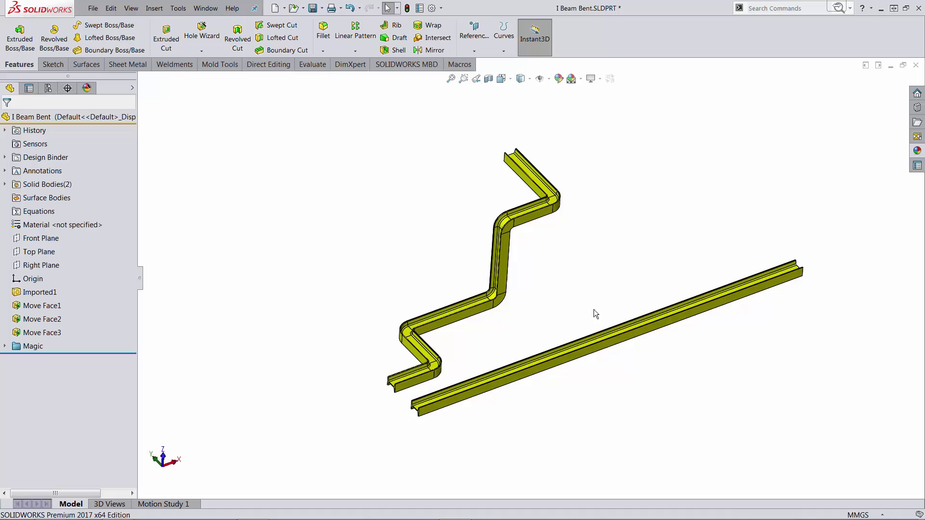